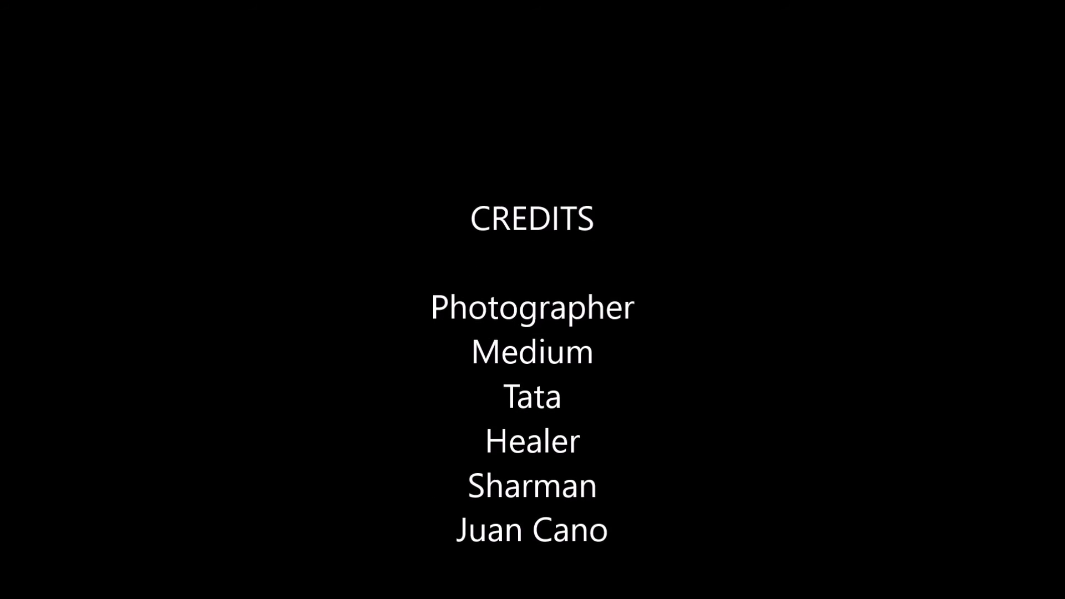
scroll(down, 3)
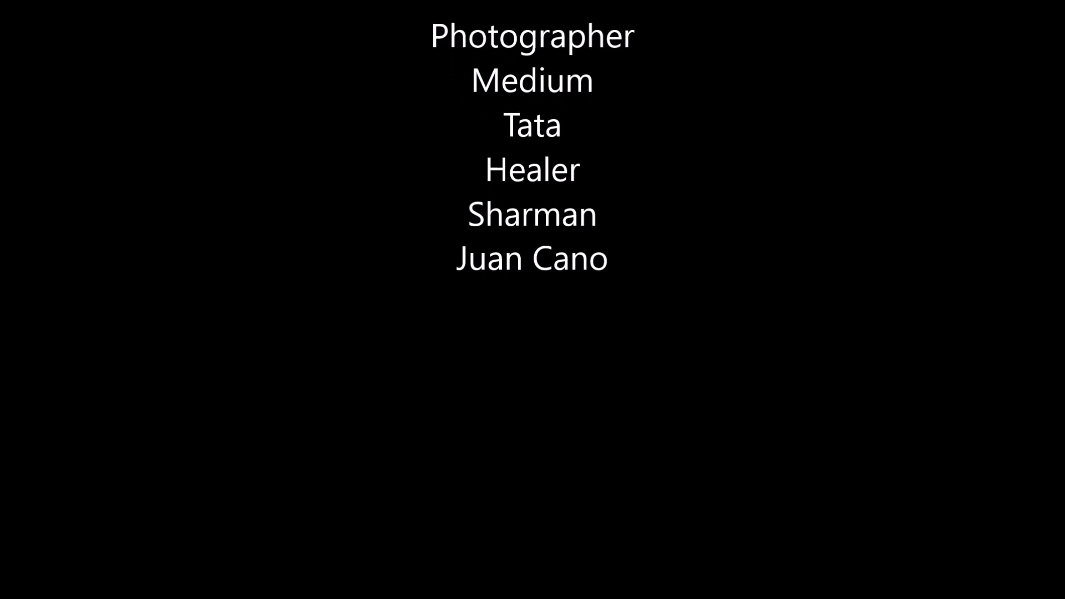